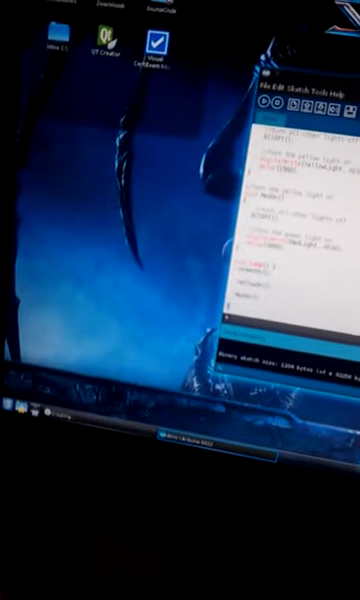
Open the KDE application launcher from the bottom-left taskbar corner
click(10, 411)
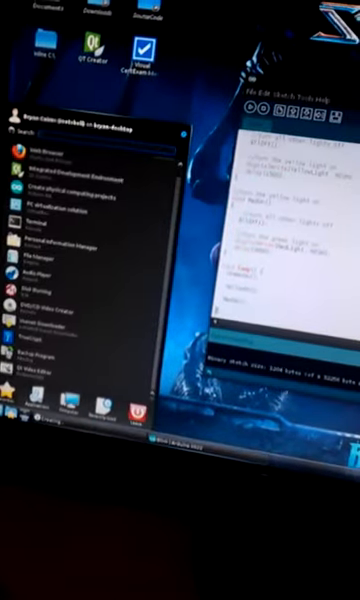